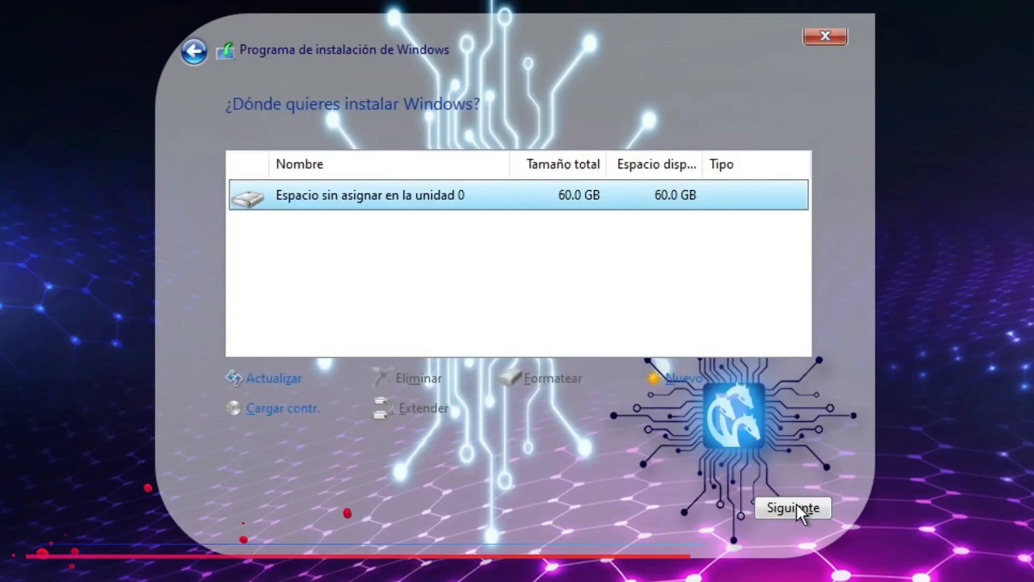
Install HydraOS onto the unallocated 60 GB drive (Espacio sin asignar en la unidad 0)
left_click(792, 509)
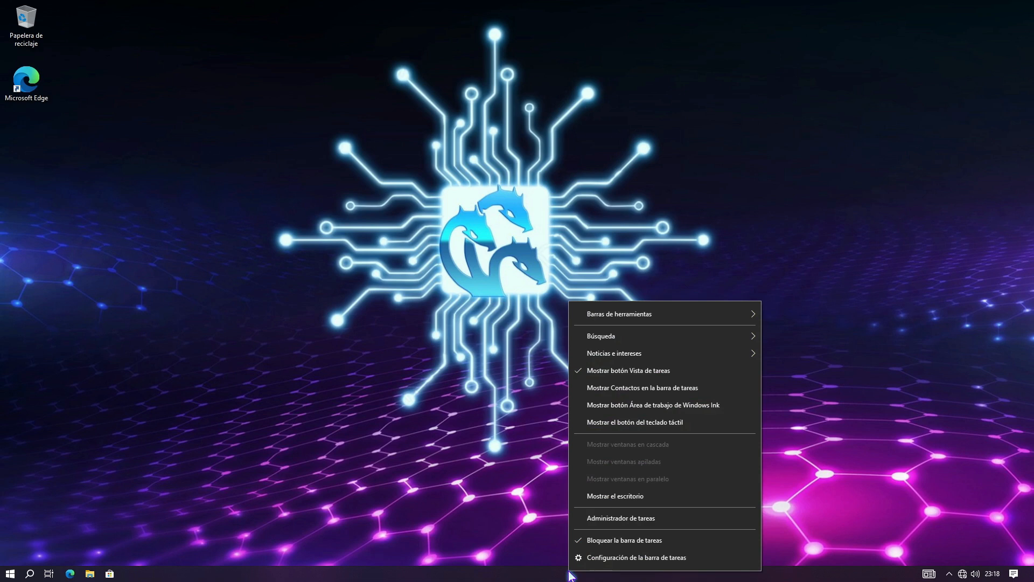
left_click(620, 517)
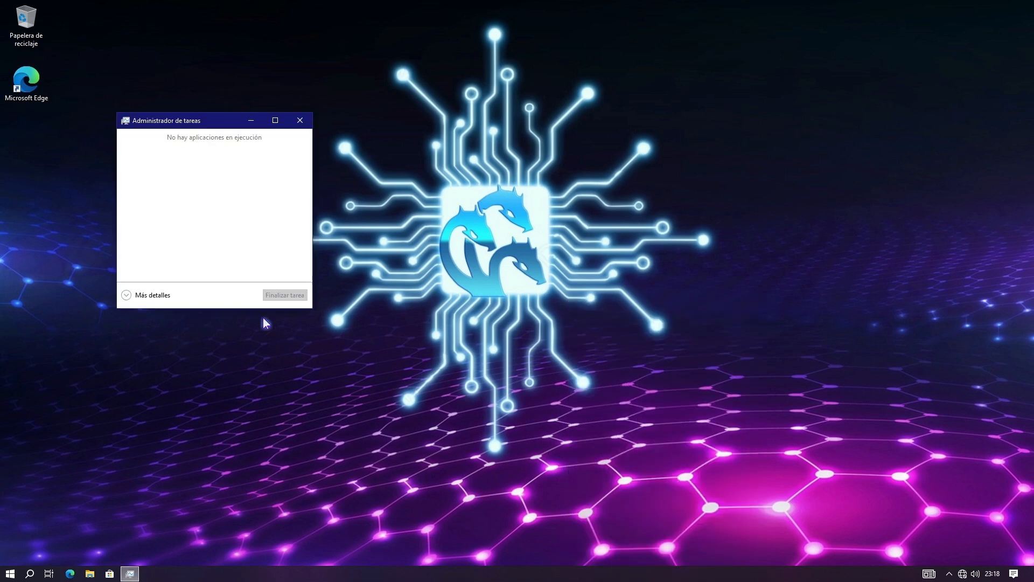
left_click(152, 295)
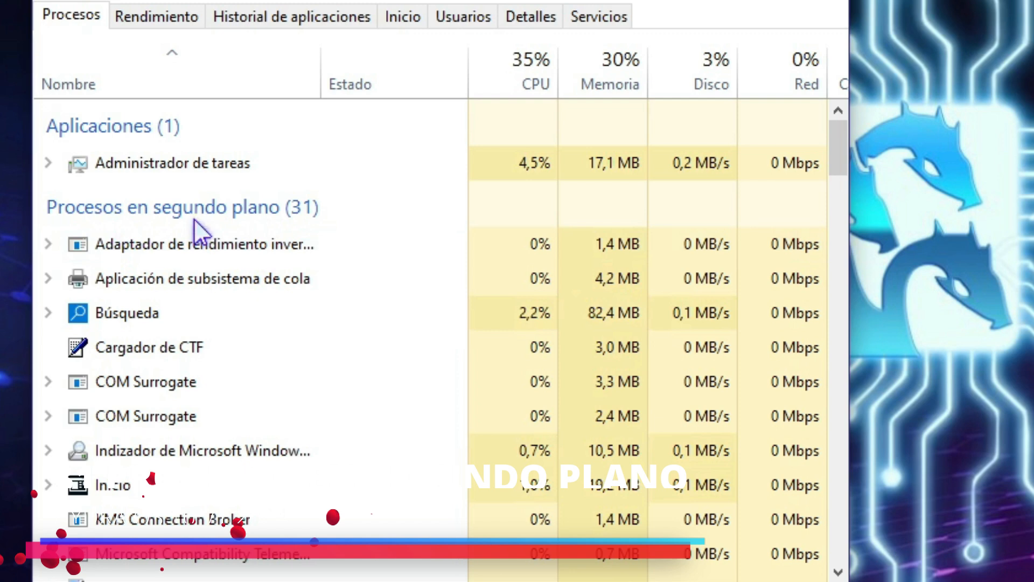
left_click(156, 16)
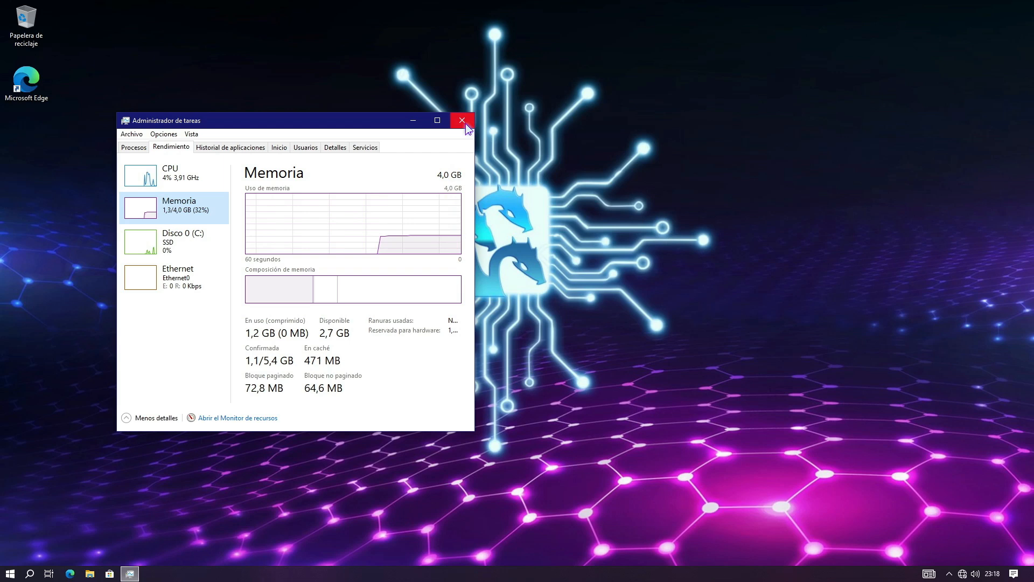
left_click(461, 120)
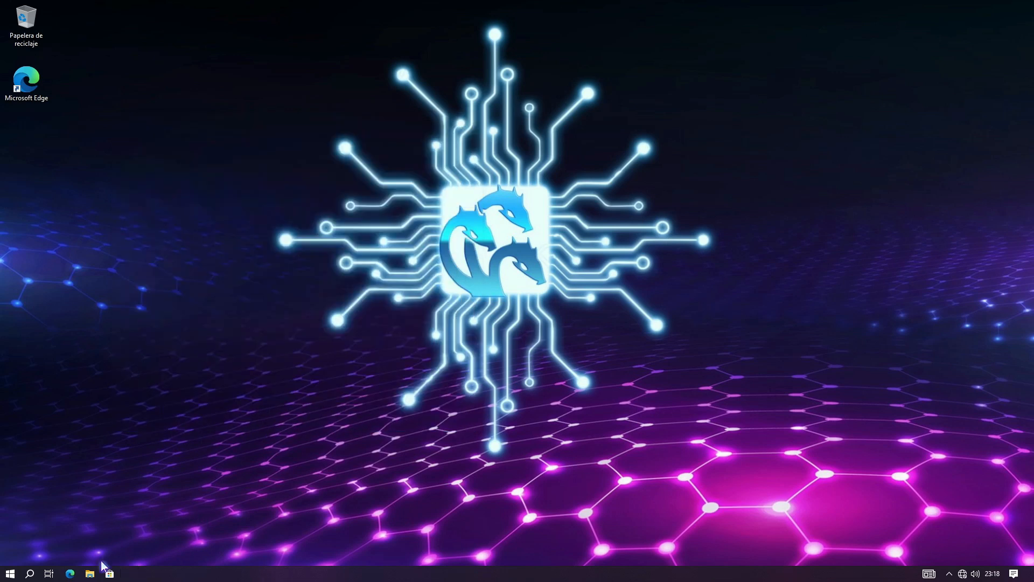
left_click(89, 572)
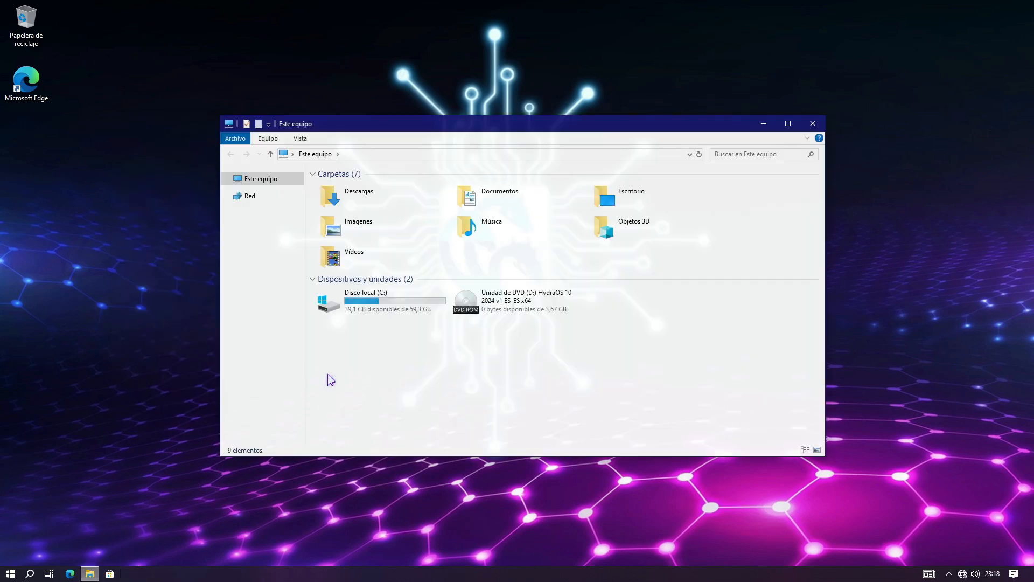
right_click(359, 300)
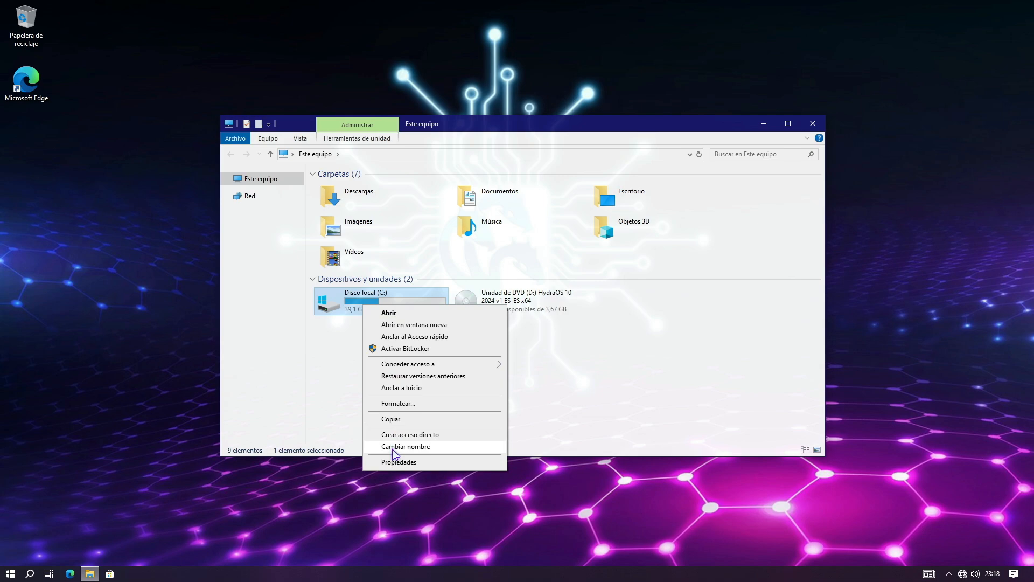
left_click(399, 462)
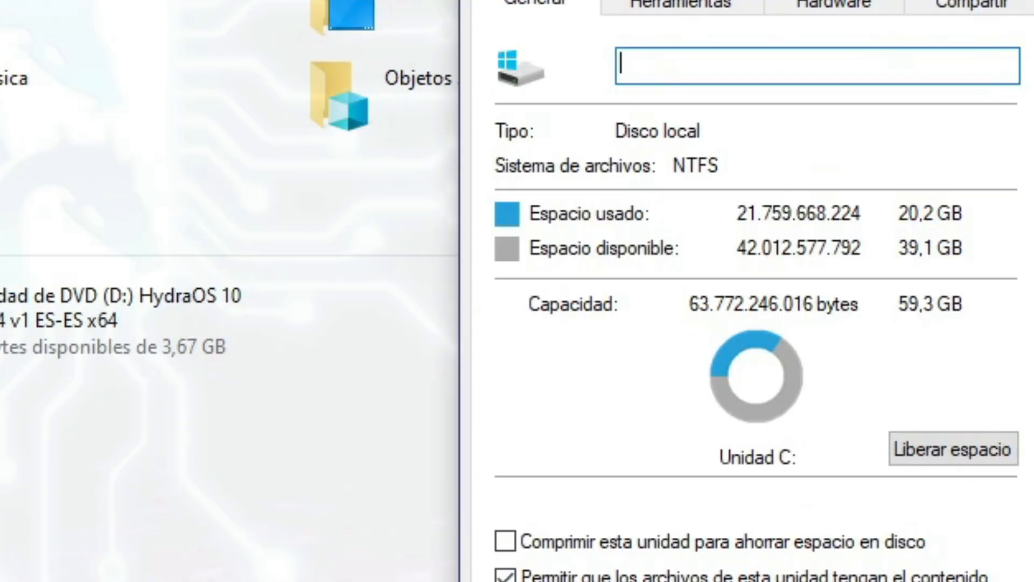
left_click(813, 125)
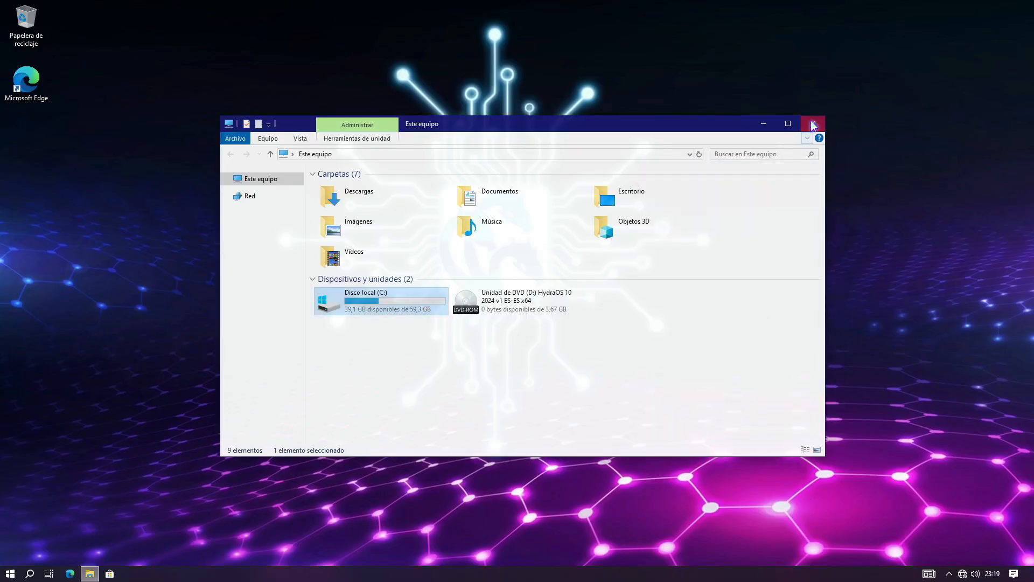
left_click(813, 123)
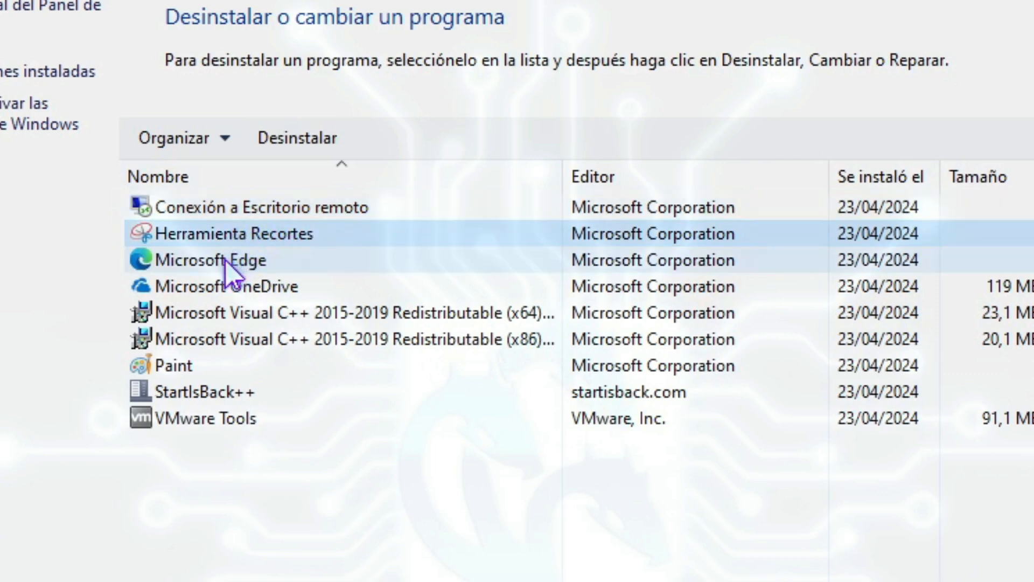
left_click(208, 260)
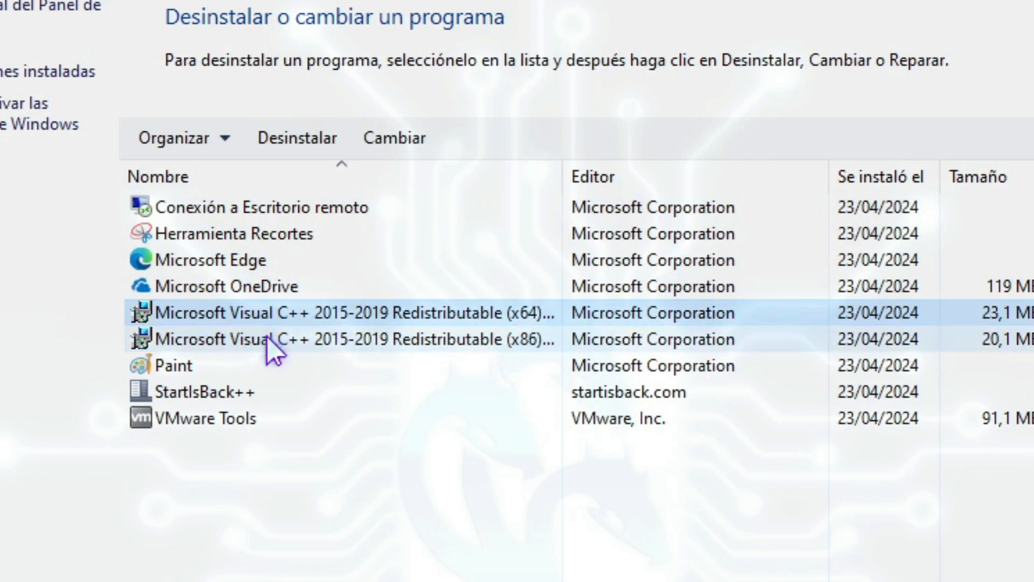
left_click(173, 365)
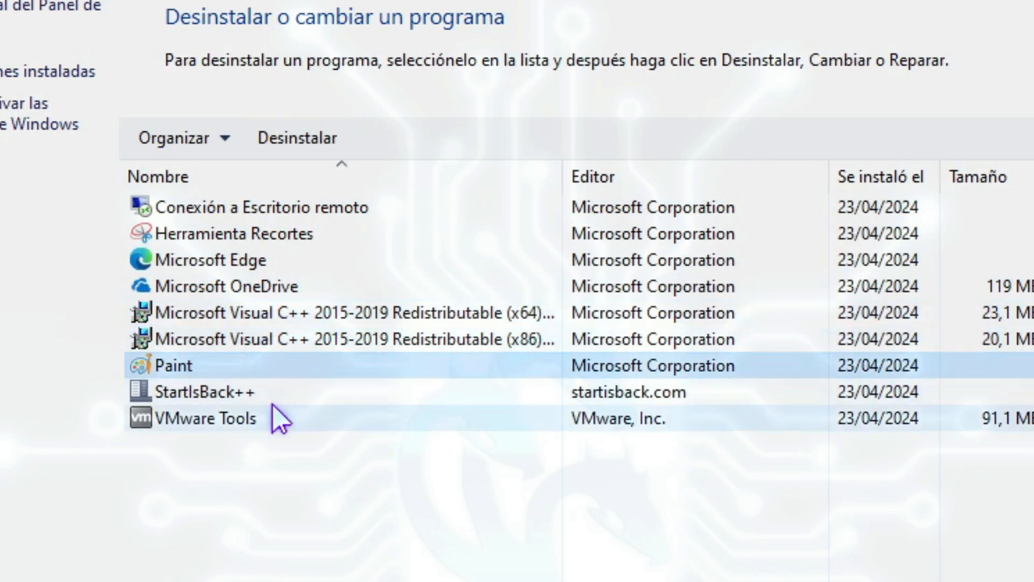
left_click(191, 391)
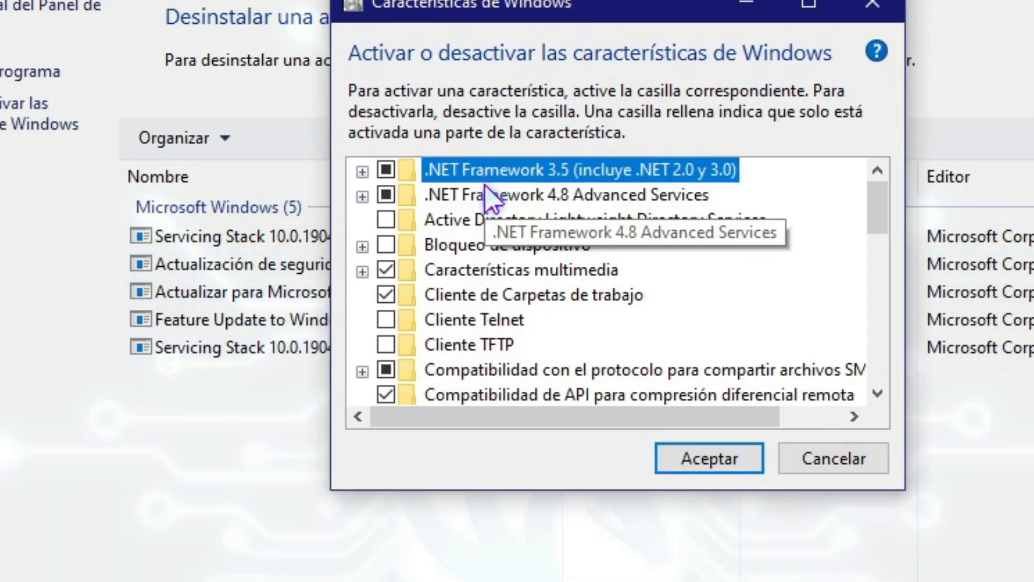
scroll("down", 3)
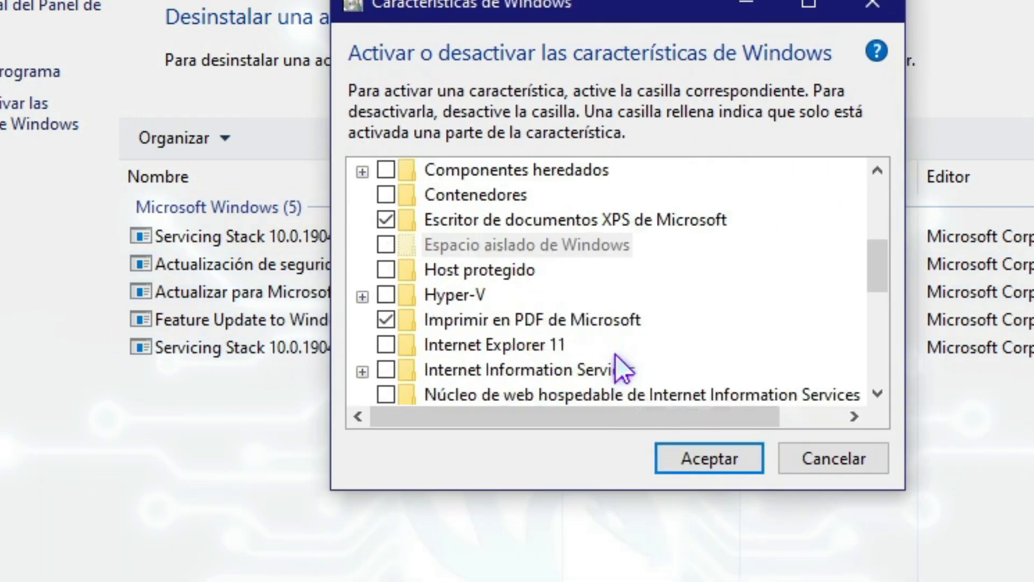
left_click(832, 458)
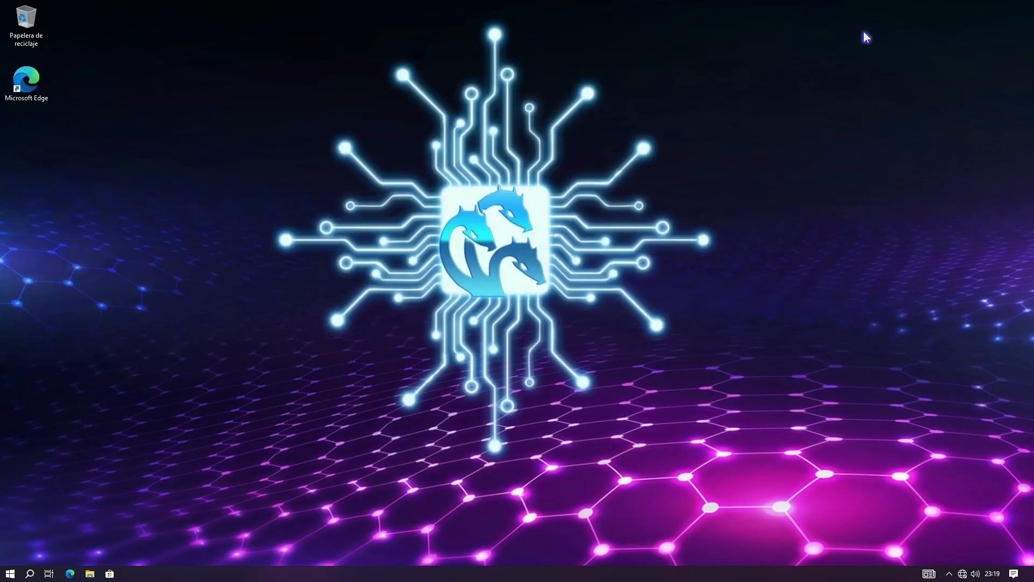
Open the desktop context menu showing Apariencia visual, Power and slide-to-shut-down options
right_click(867, 37)
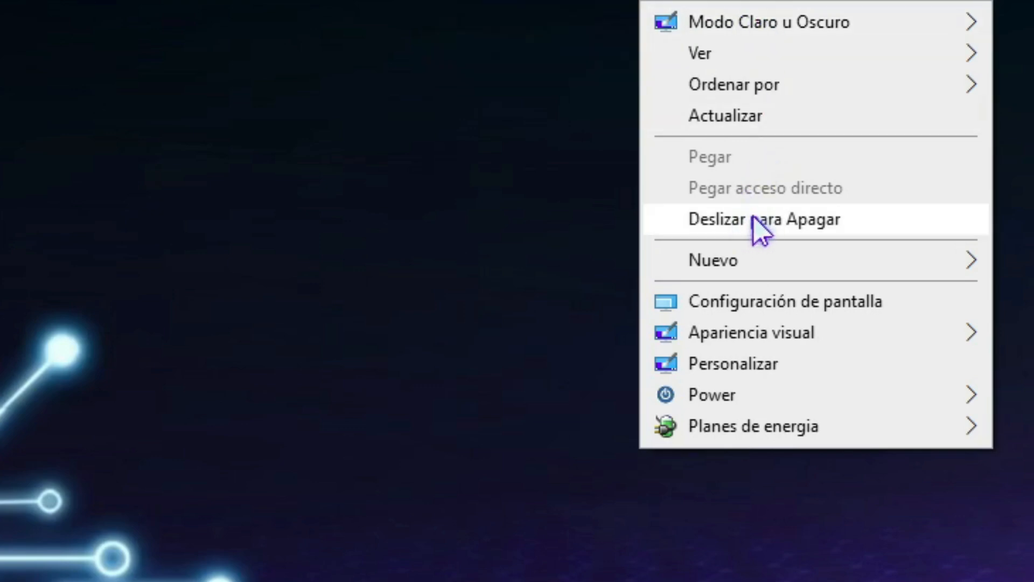
mouse_move(772, 333)
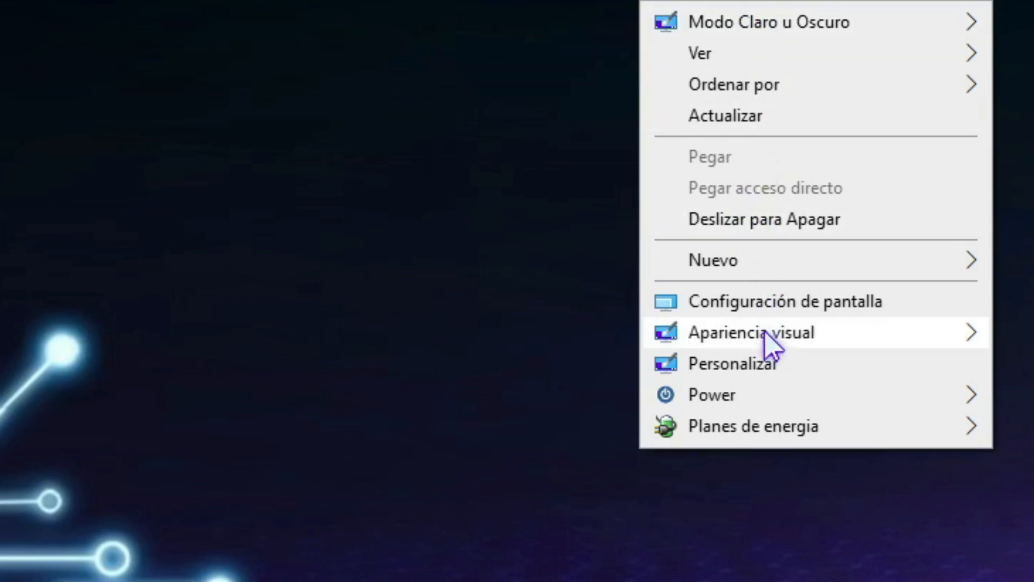
mouse_move(750, 332)
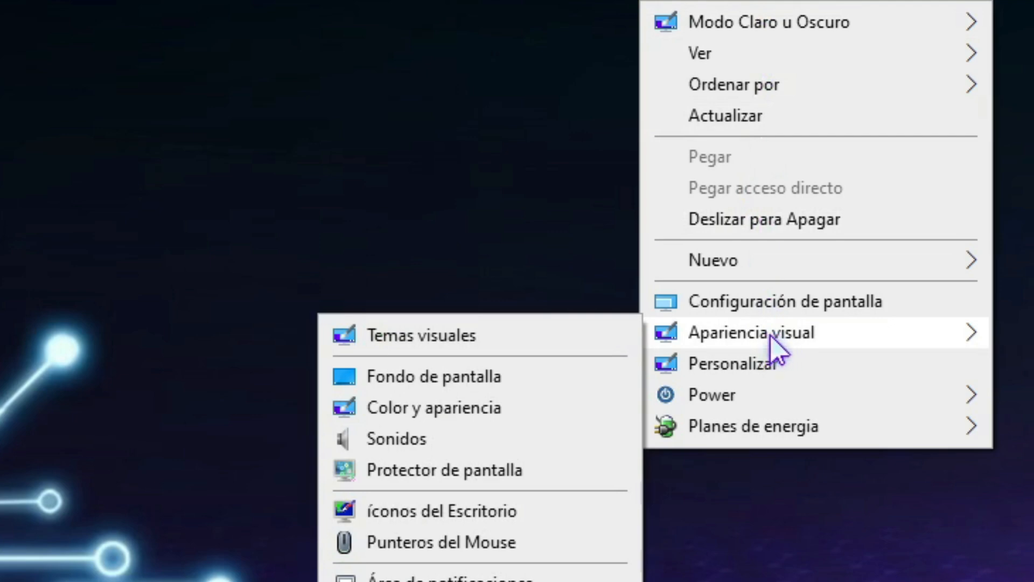
mouse_move(711, 394)
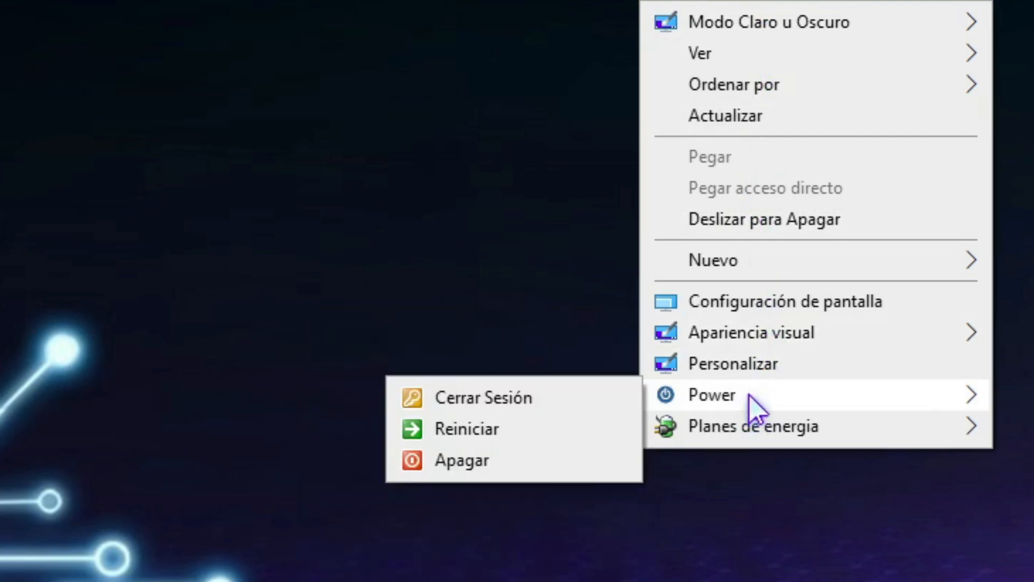